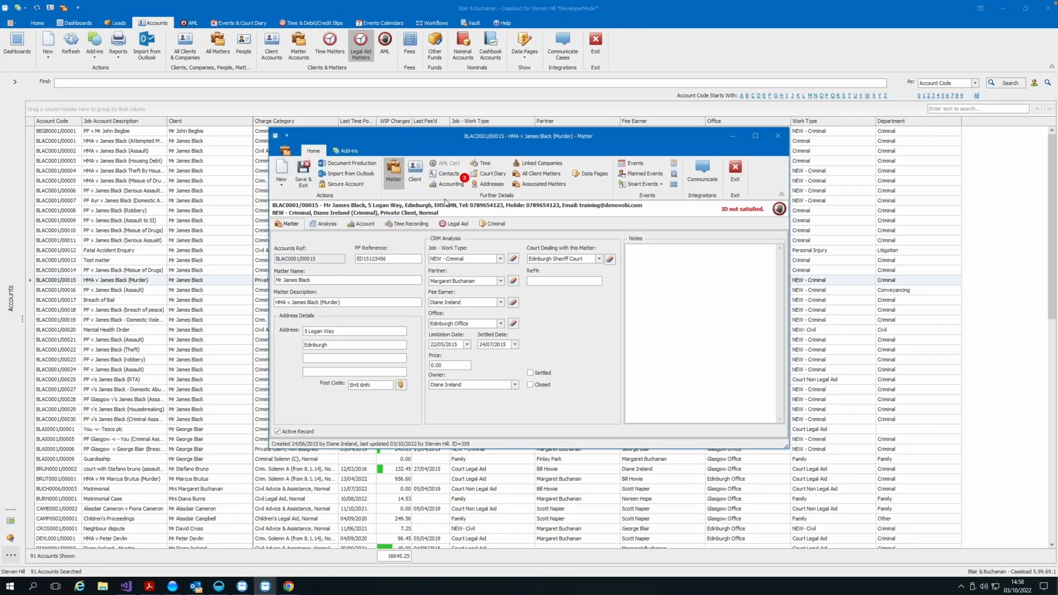
Review the matter's recorded time charges in the accounting view, then return to its main details
left_click(393, 162)
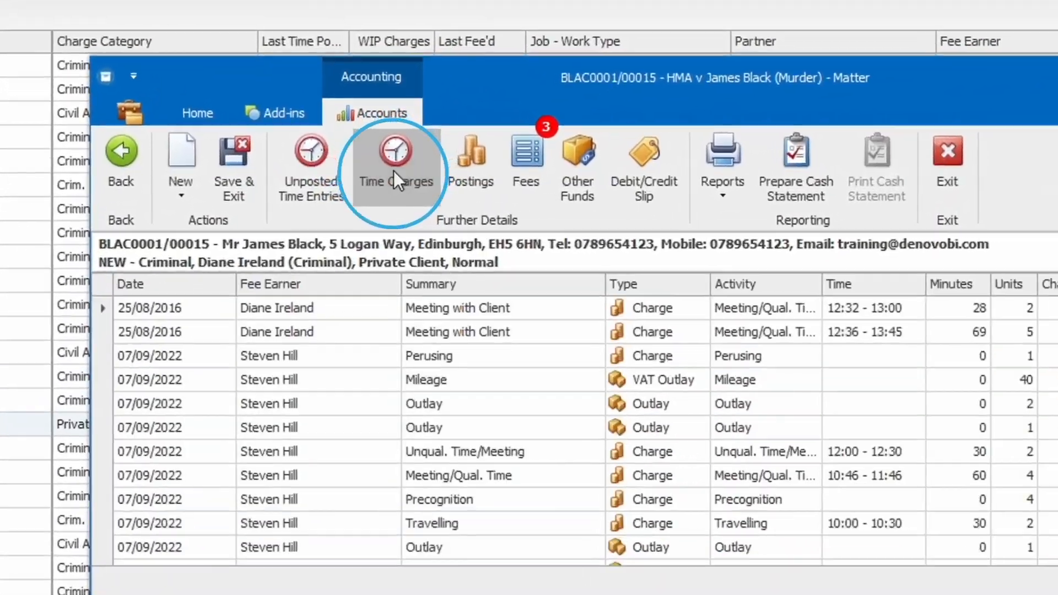
left_click(395, 159)
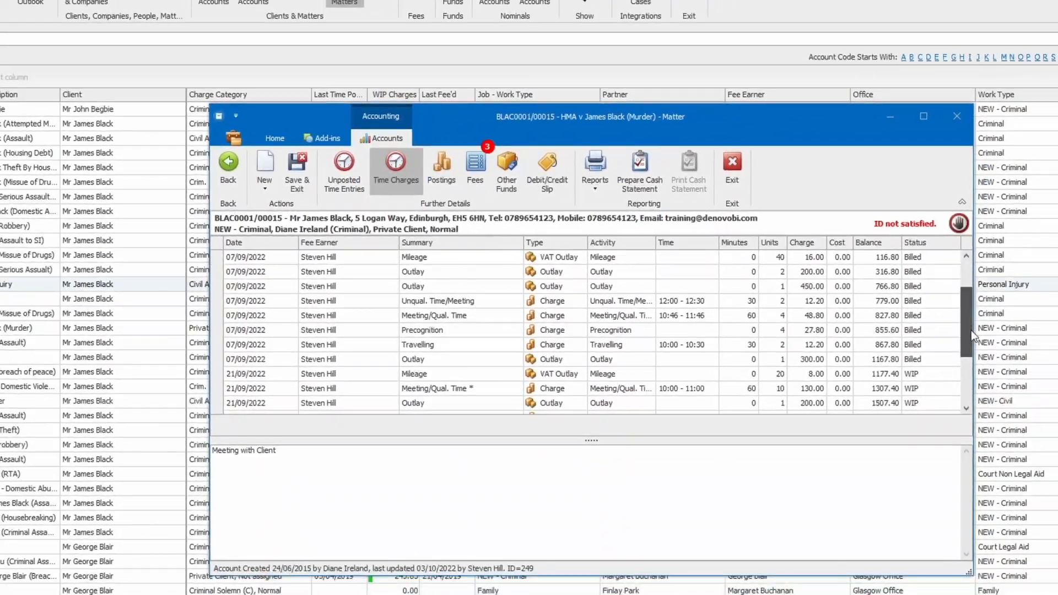
scroll("down", 3)
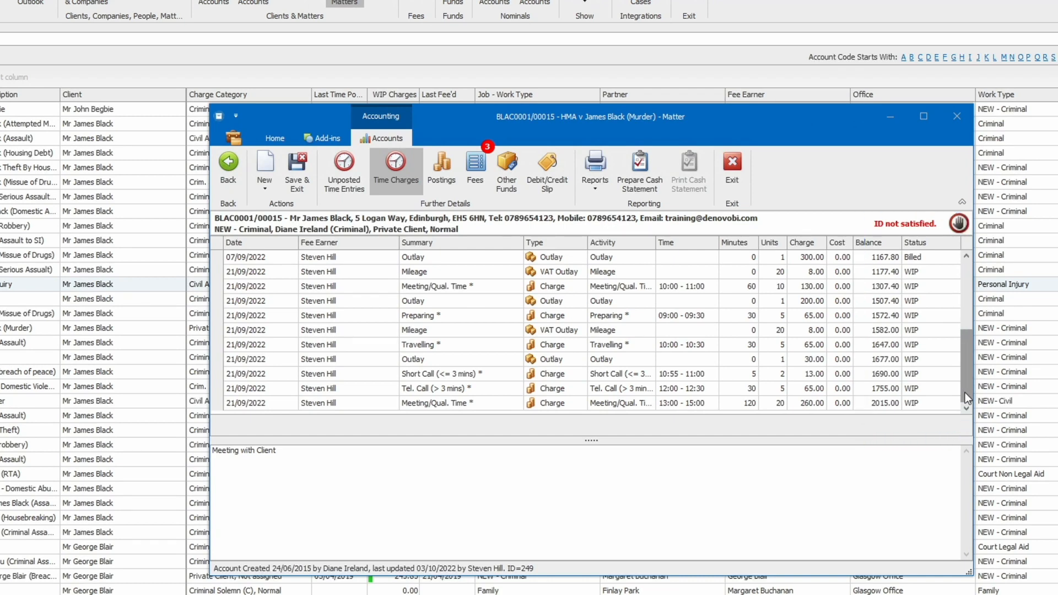
left_click(274, 139)
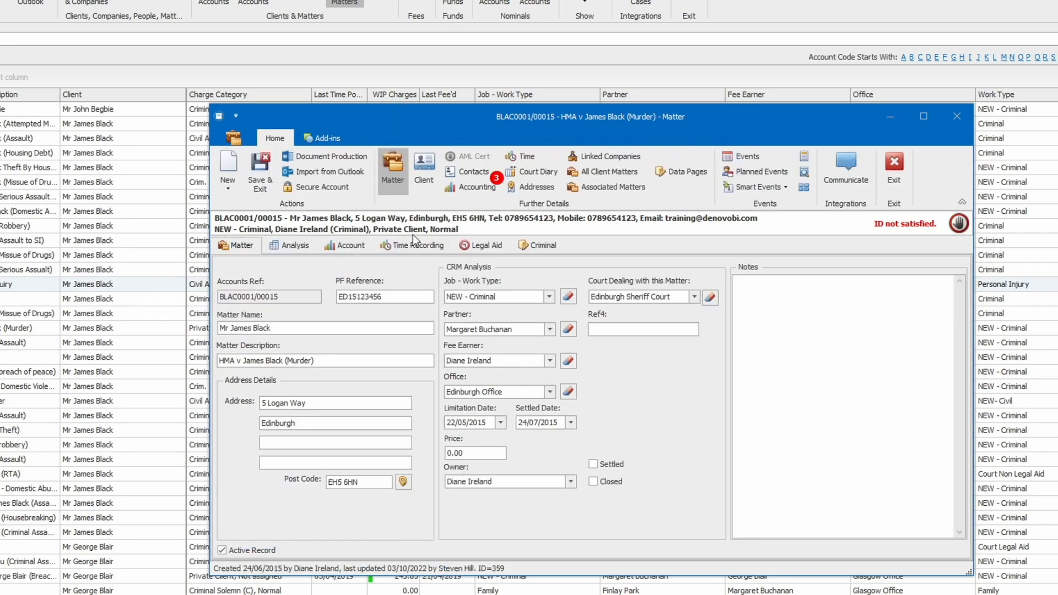
Start a SLAB export from the Legal Aid details, choosing Legal Aid Reference as the LARN
left_click(481, 245)
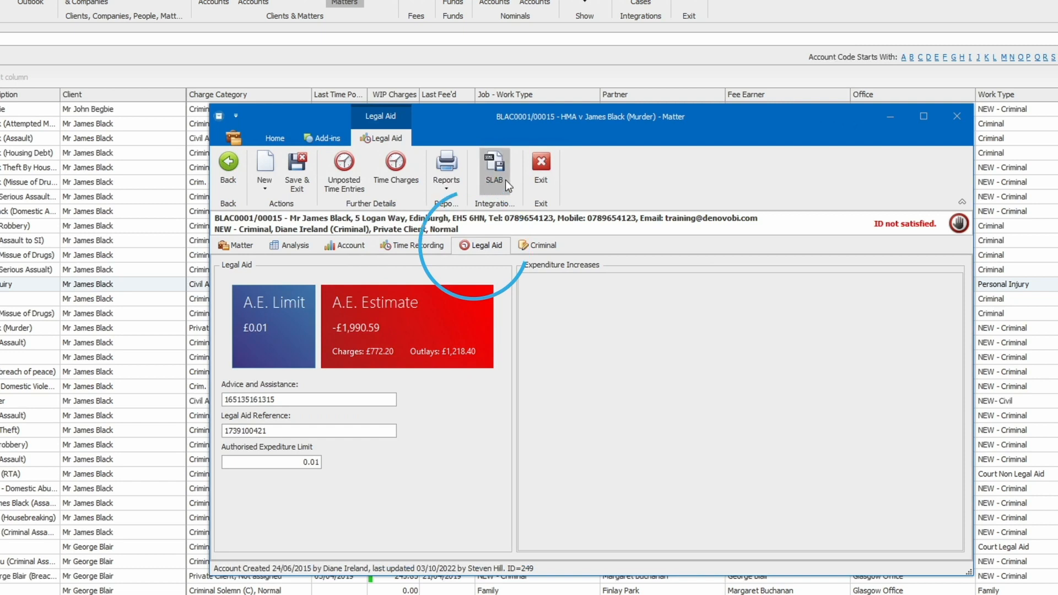
left_click(493, 168)
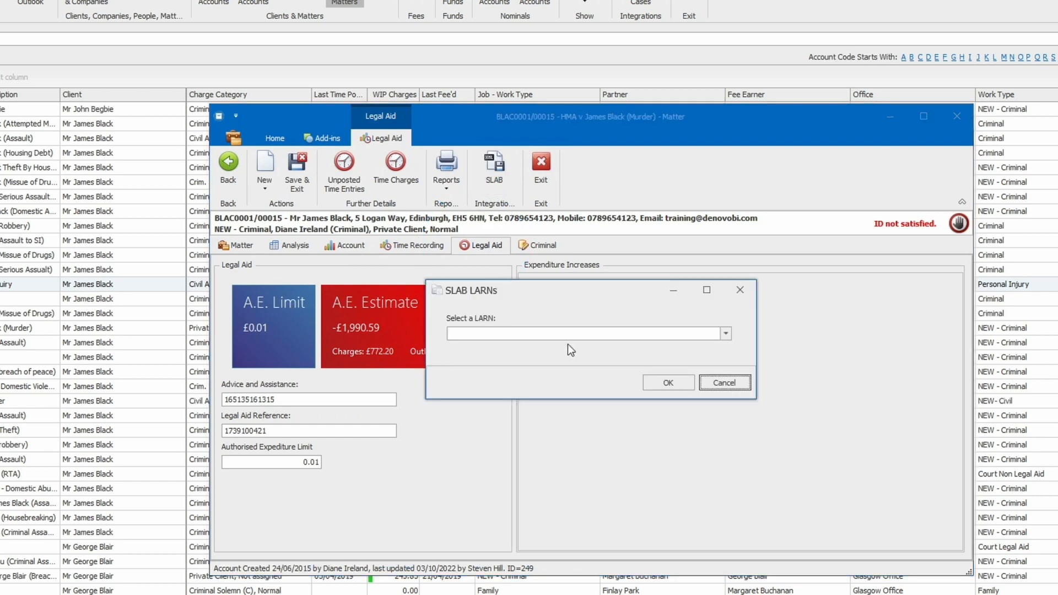
left_click(725, 333)
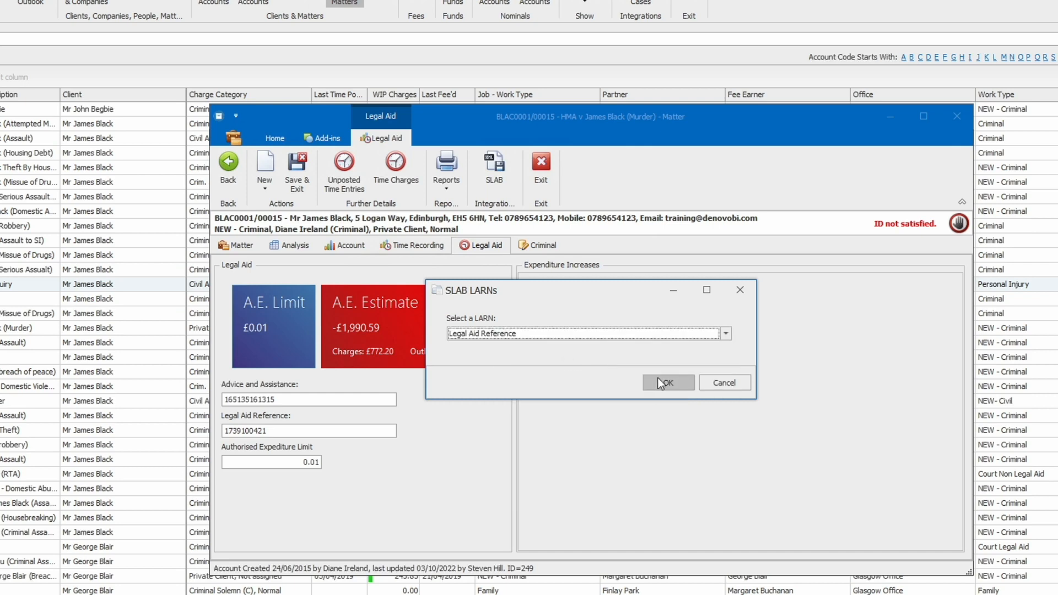
Confirm the LARN, export the ticked charges and outlays to 1739100421.xml overwriting it, and create the legal aid account
left_click(666, 383)
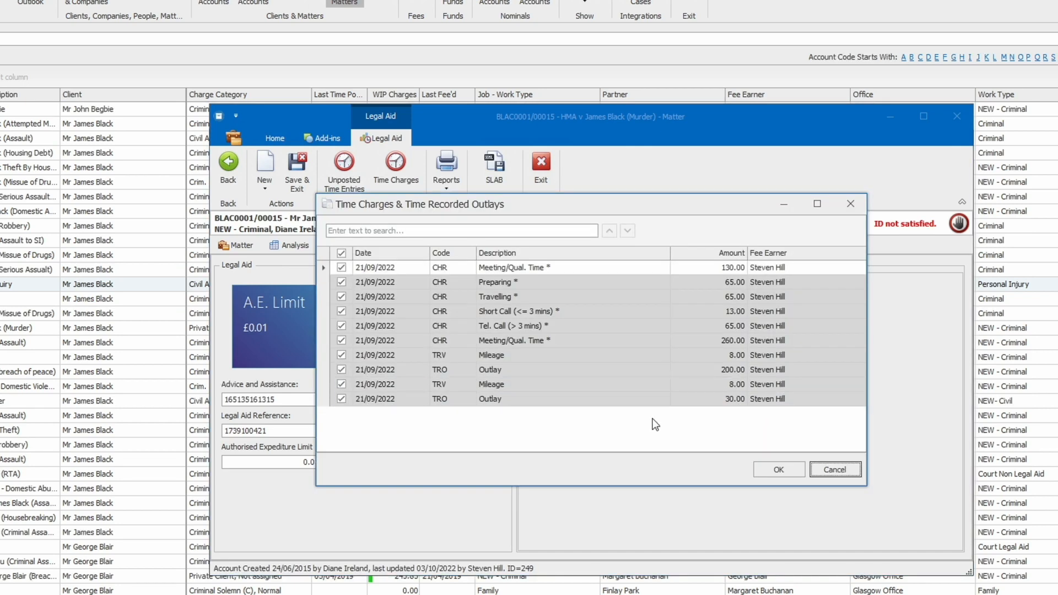
left_click(778, 469)
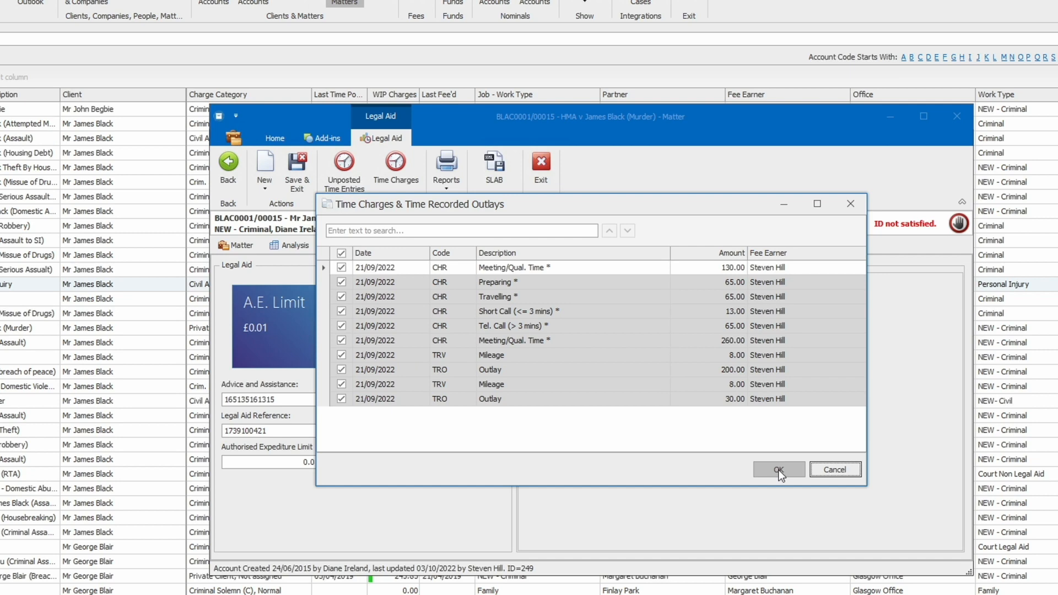
left_click(777, 469)
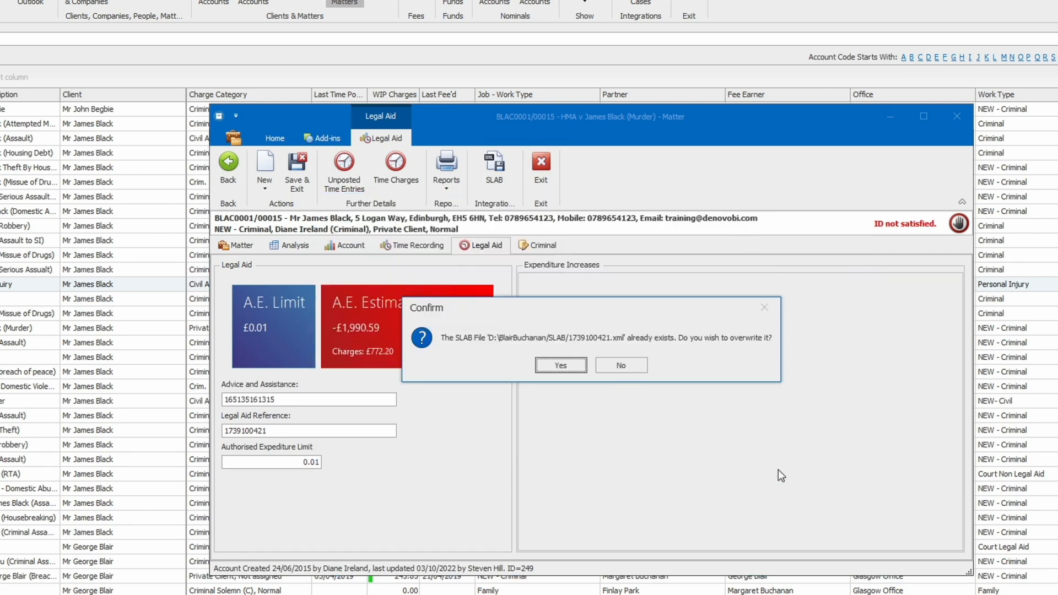
left_click(560, 365)
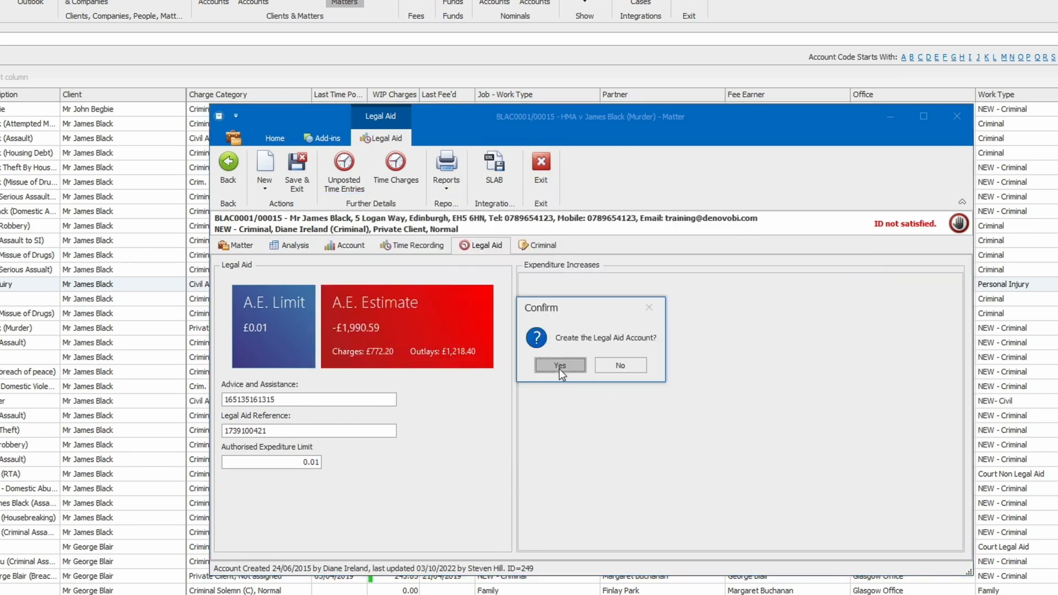
left_click(560, 365)
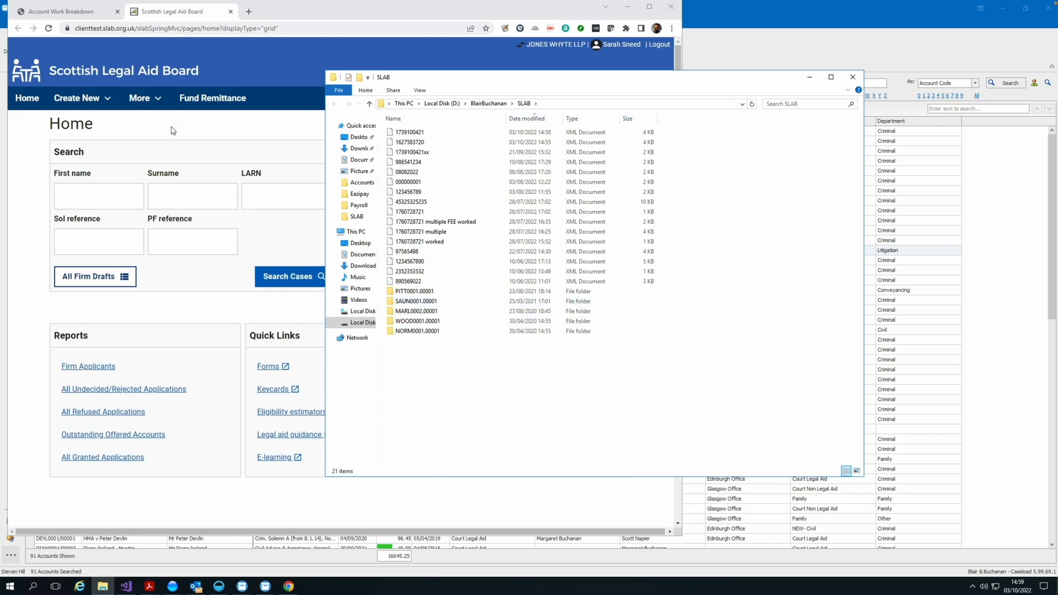
Go to the Accounts area from the SLAB site's More menu
left_click(139, 98)
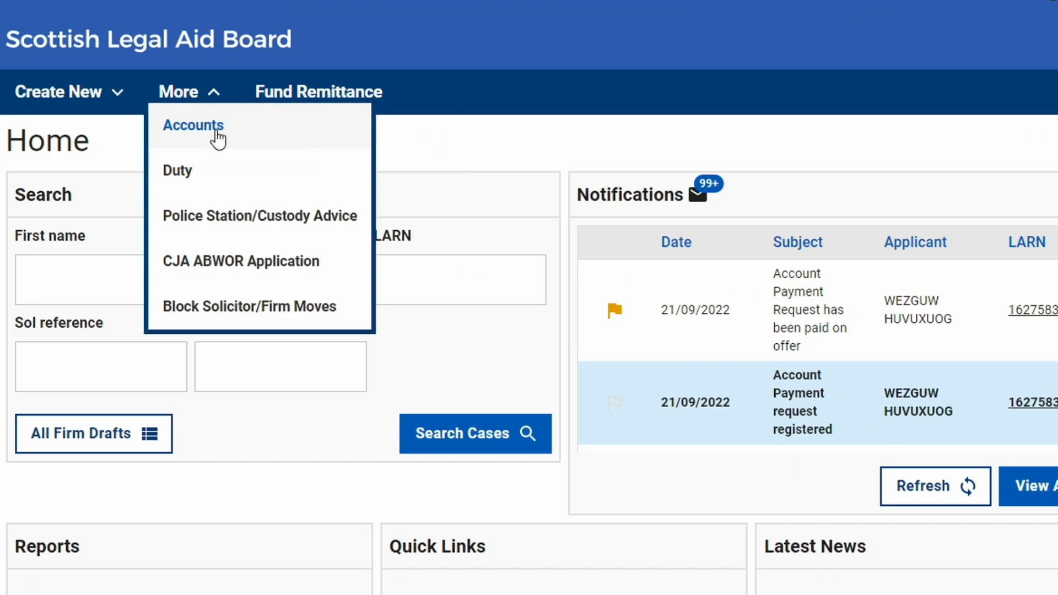
left_click(193, 125)
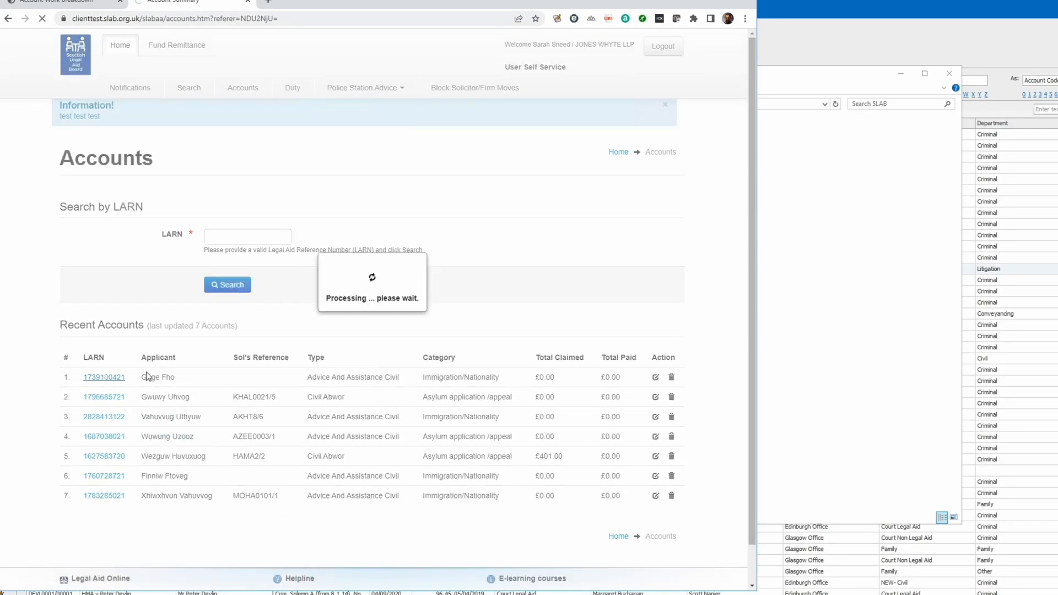
left_click(104, 377)
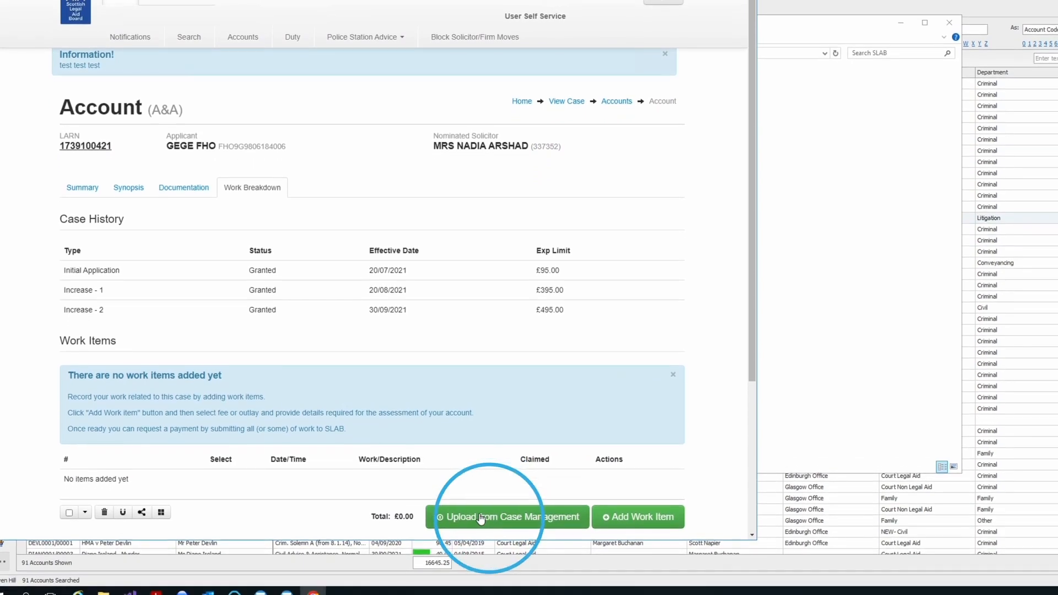
left_click(509, 517)
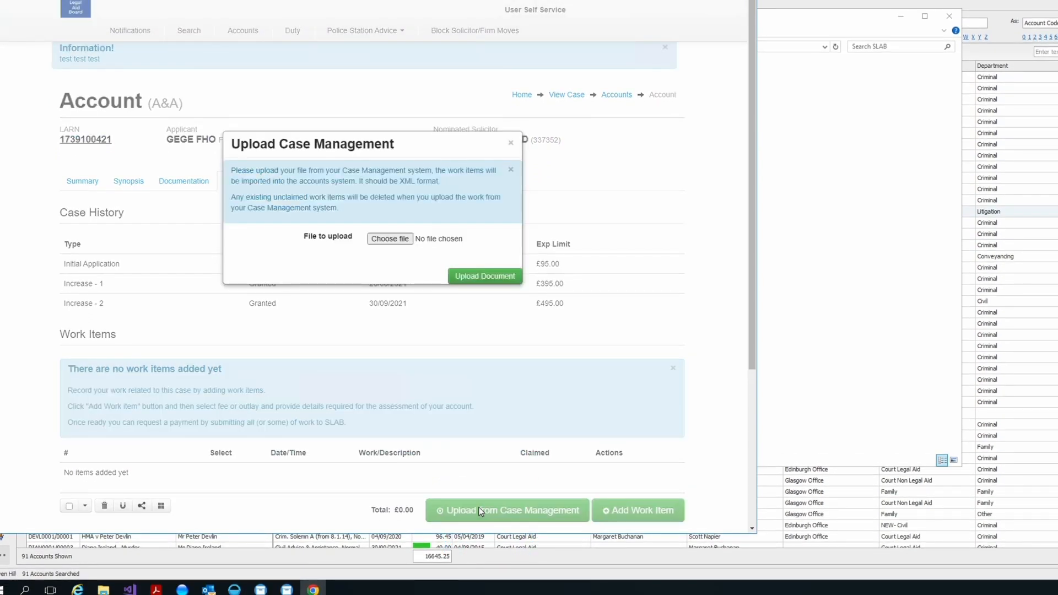
left_click(390, 238)
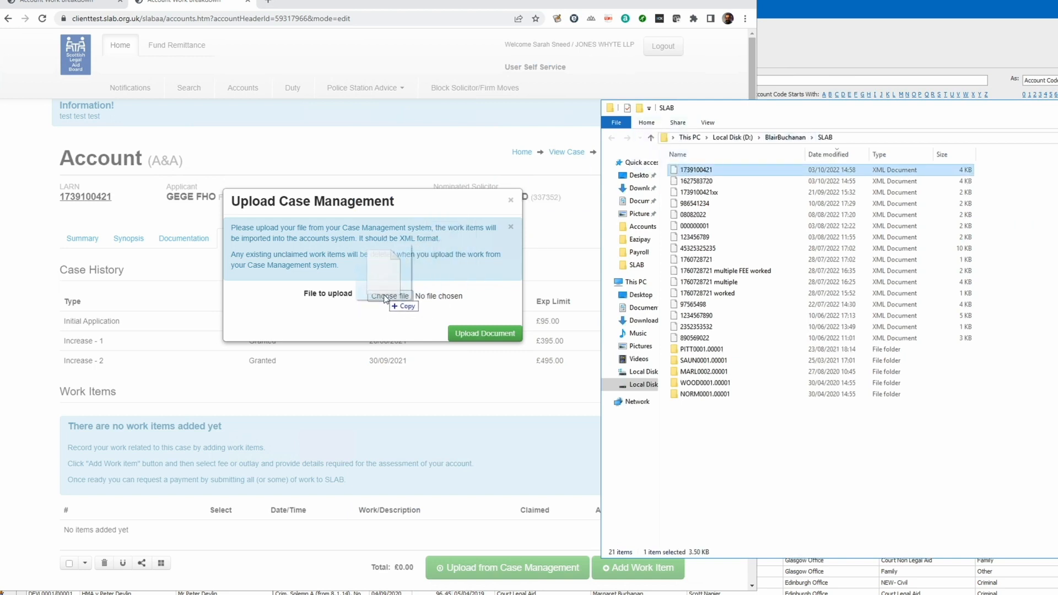
left_click(485, 333)
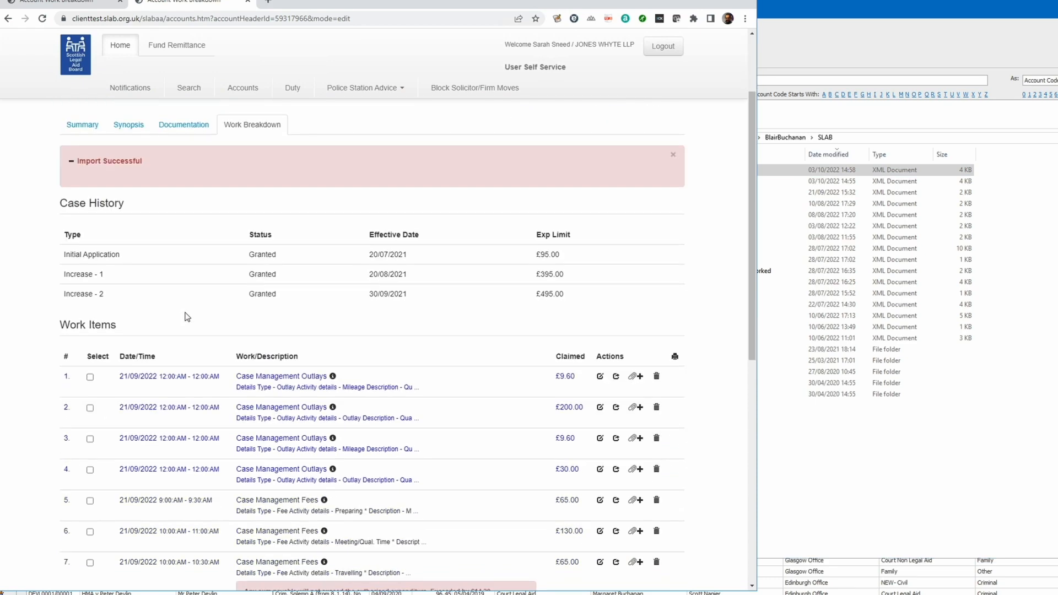
scroll("down", 3)
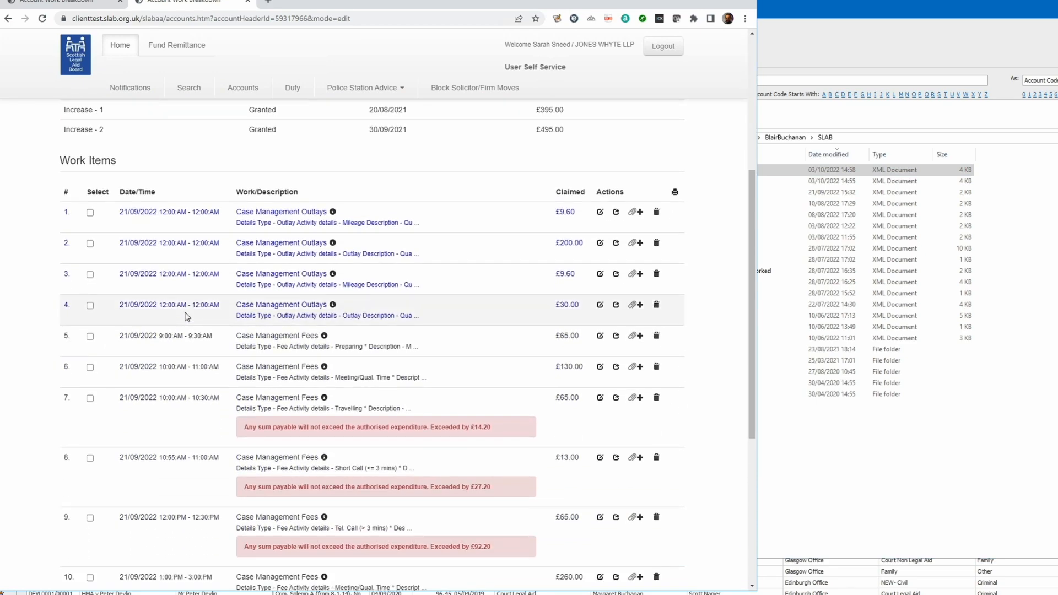
scroll("down", 3)
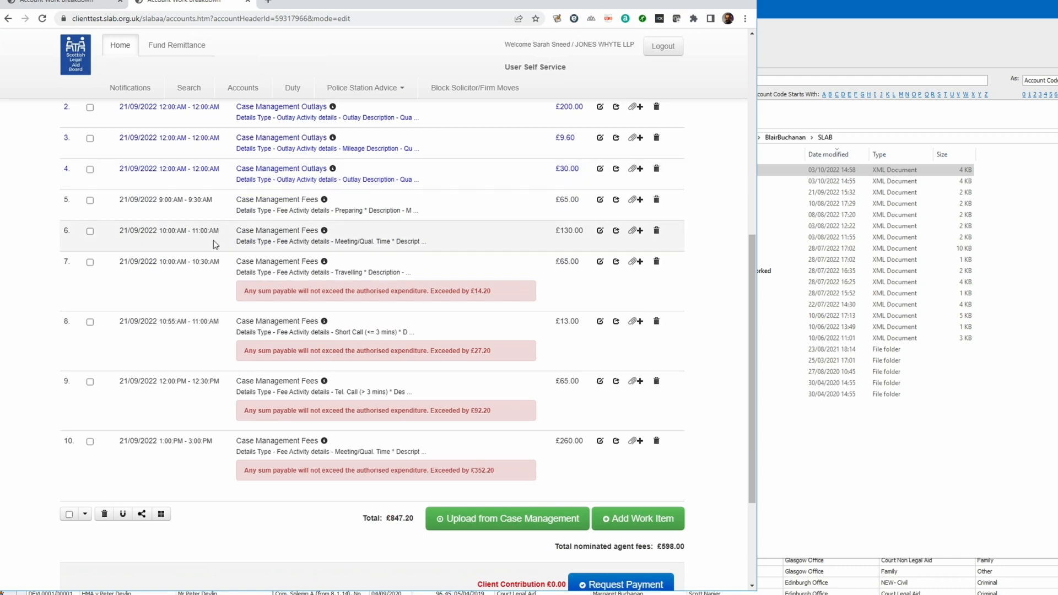
mouse_move(233, 466)
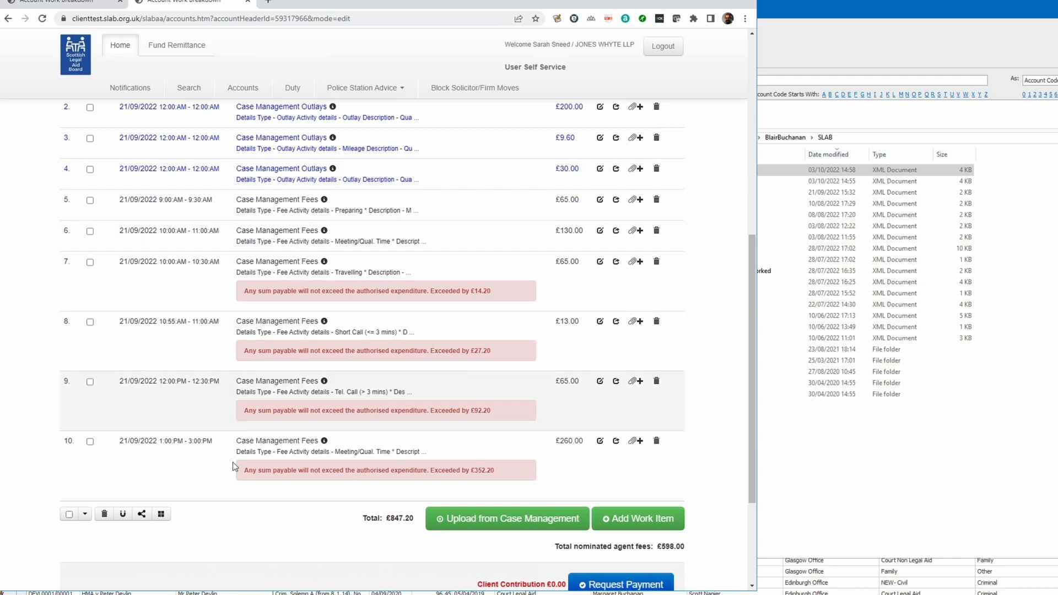